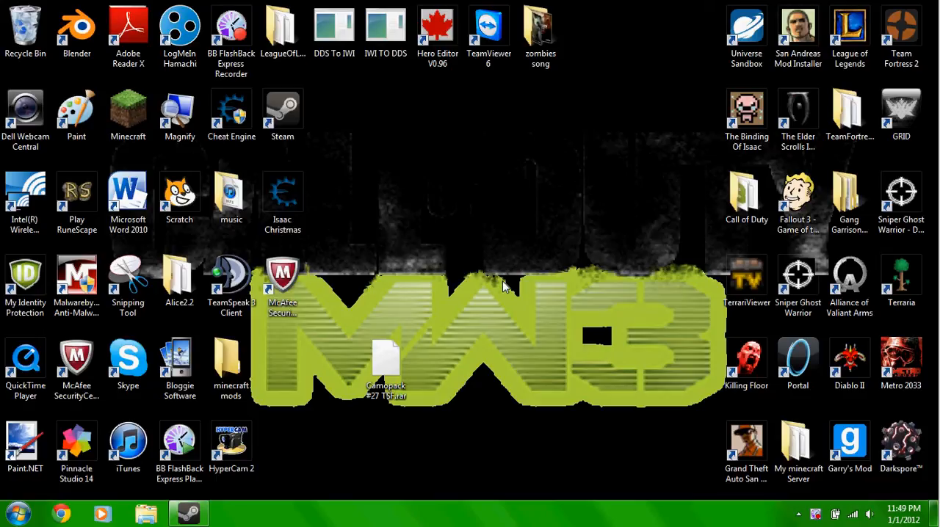
{"action": "mouse_move", "coordinate": [351, 149]}
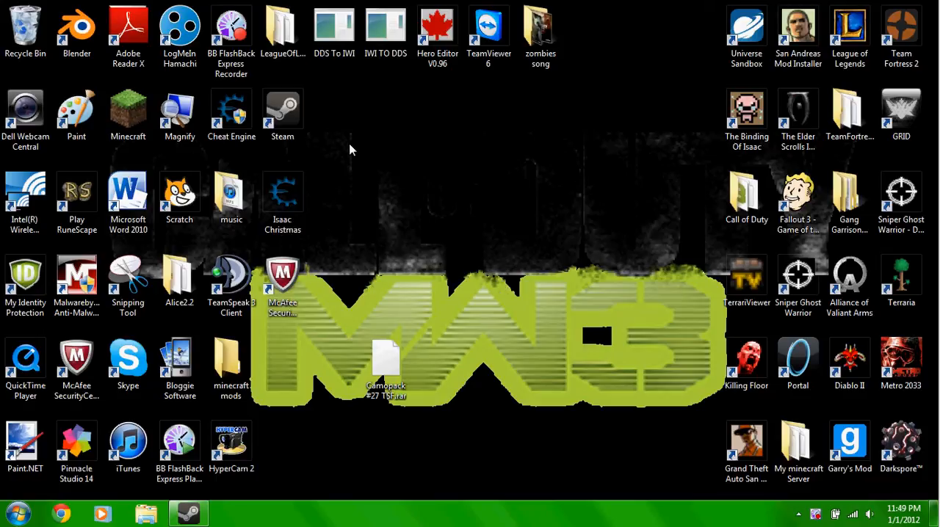
{"action": "mouse_move", "coordinate": [346, 130]}
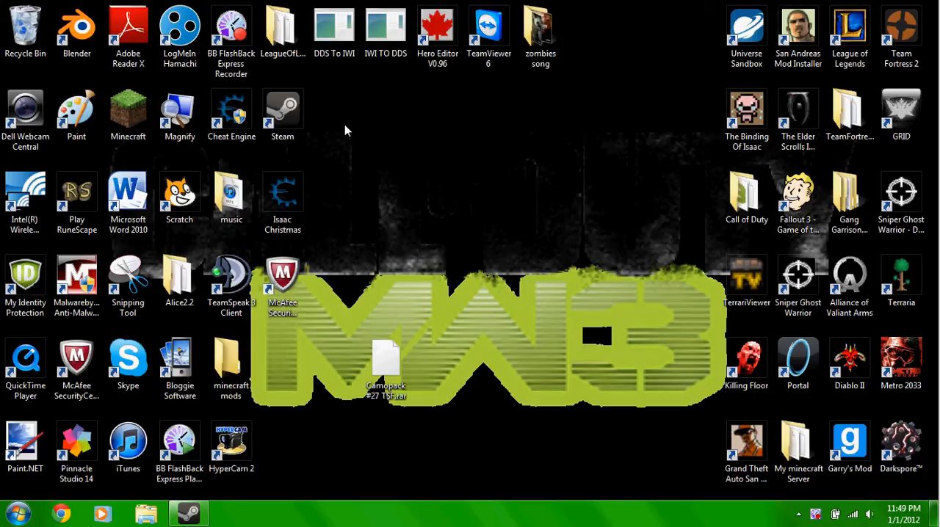
{"action": "mouse_move", "coordinate": [334, 131]}
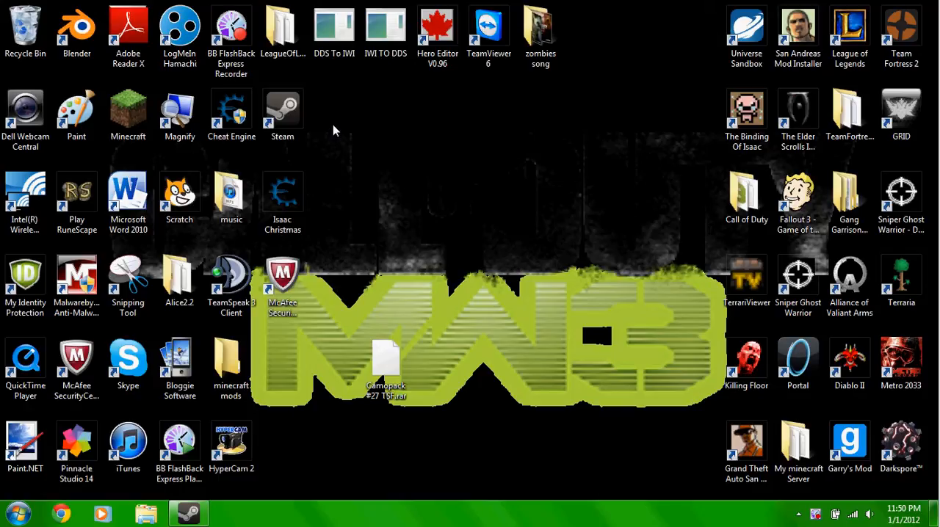
- Bring up Steam's library and open the context menu for Modern Warfare 3 - Multiplayer
{"action": "left_click_drag", "start_coordinate": [332, 131], "coordinate": [490, 256]}
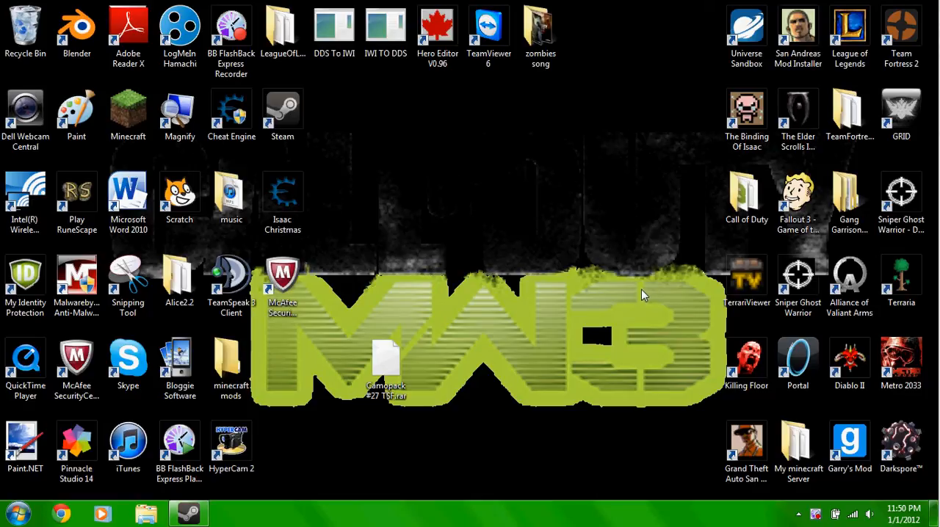
{"action": "mouse_move", "coordinate": [609, 285]}
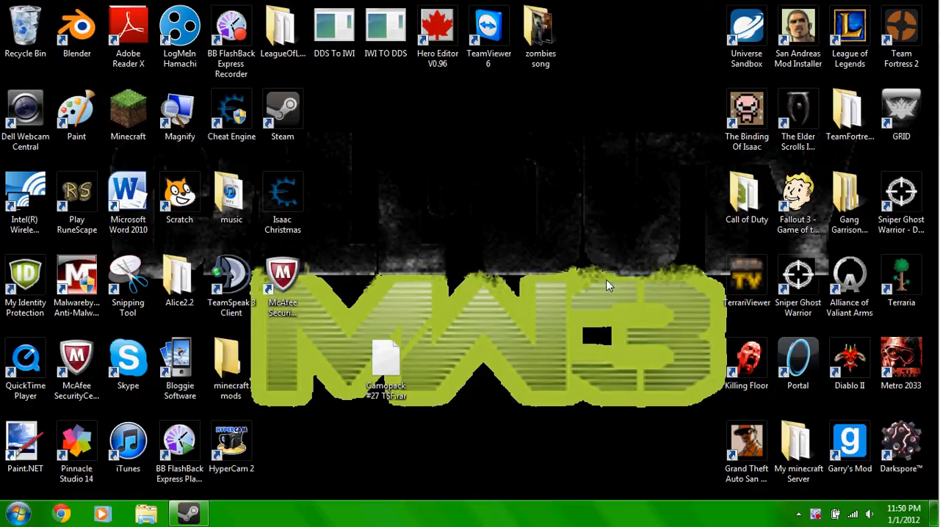
{"action": "mouse_move", "coordinate": [328, 134]}
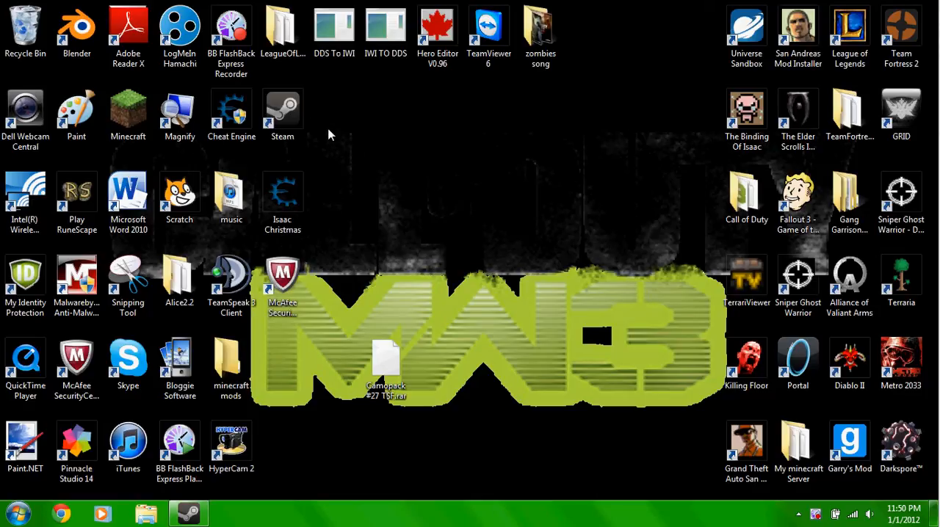
{"action": "left_click_drag", "start_coordinate": [331, 135], "coordinate": [516, 298]}
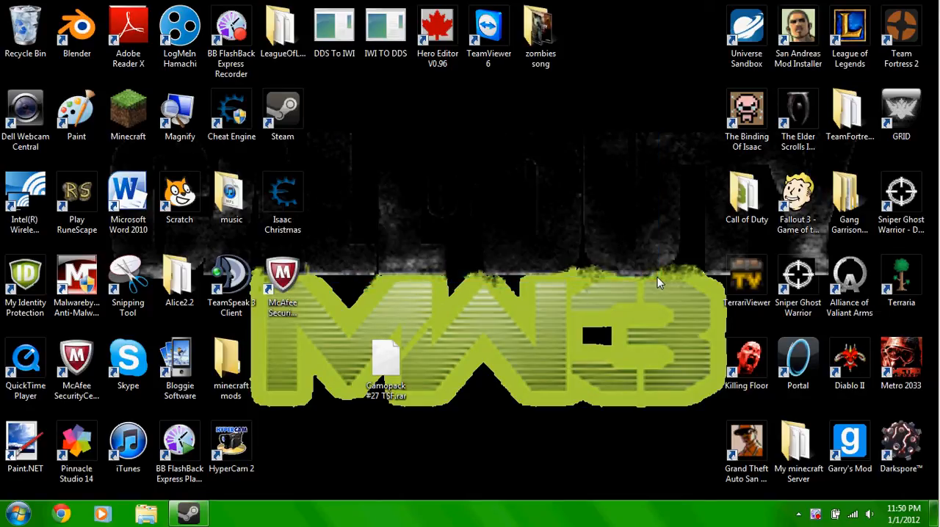
{"action": "mouse_move", "coordinate": [616, 307]}
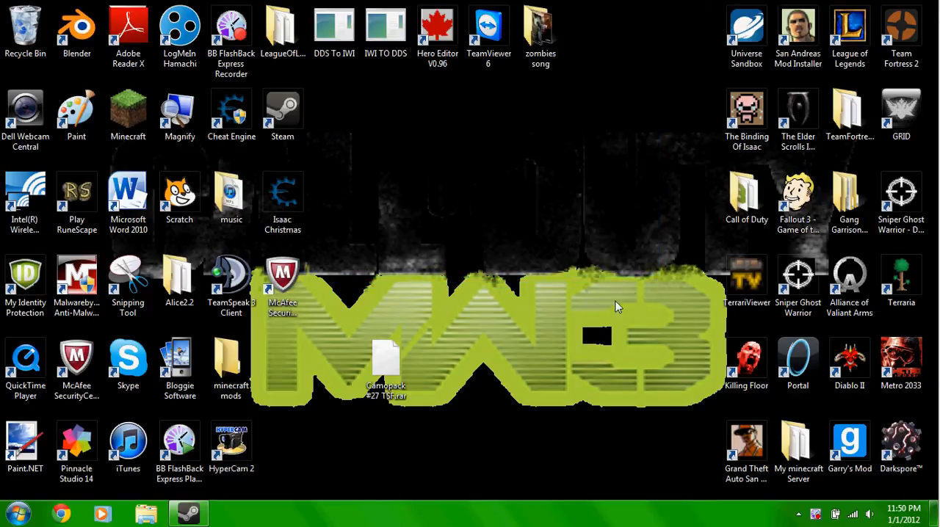
{"action": "mouse_move", "coordinate": [367, 185]}
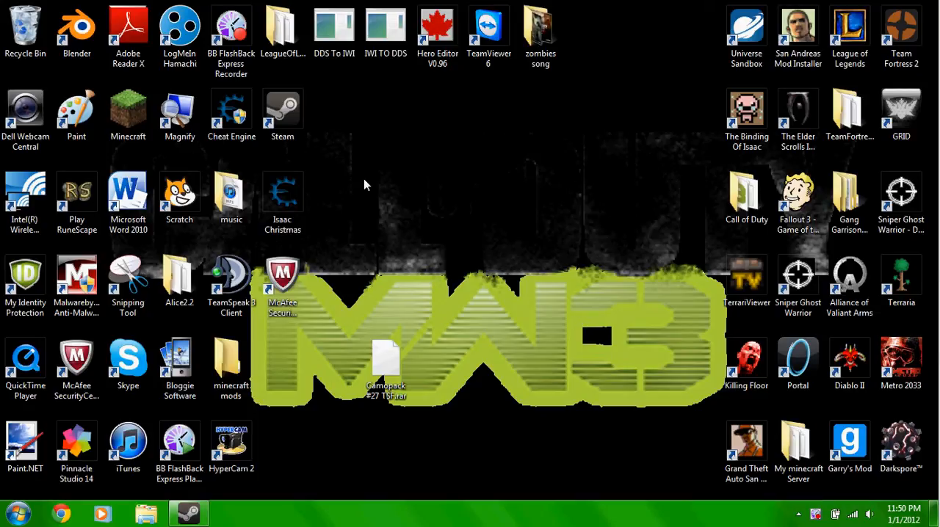
{"action": "mouse_move", "coordinate": [332, 146]}
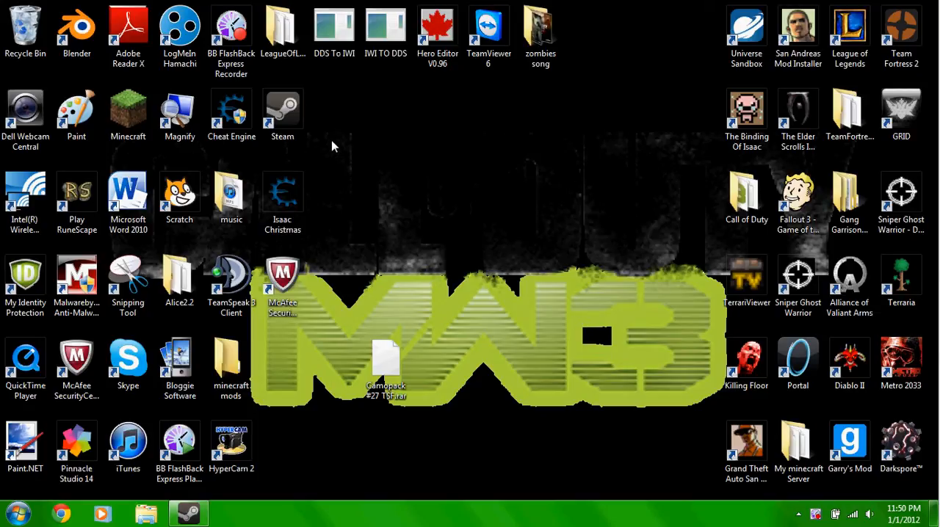
{"action": "mouse_move", "coordinate": [318, 440]}
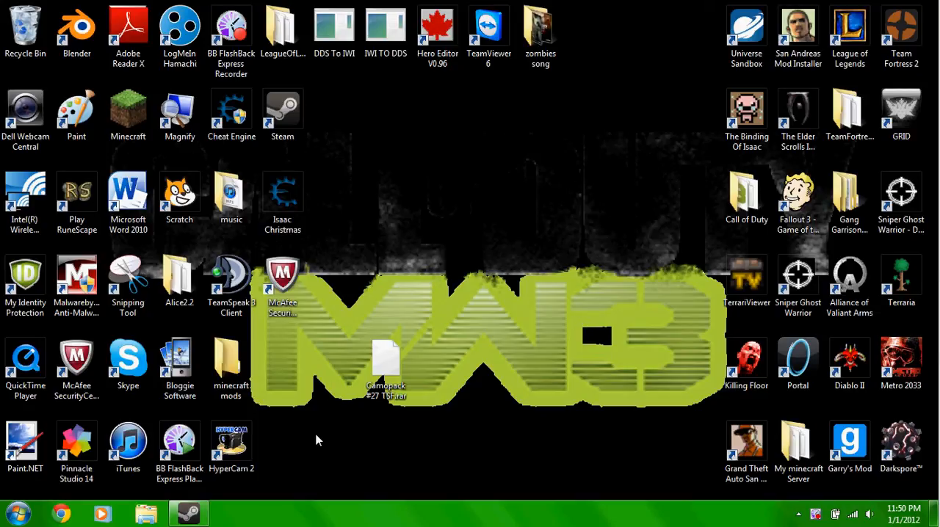
{"action": "mouse_move", "coordinate": [230, 493]}
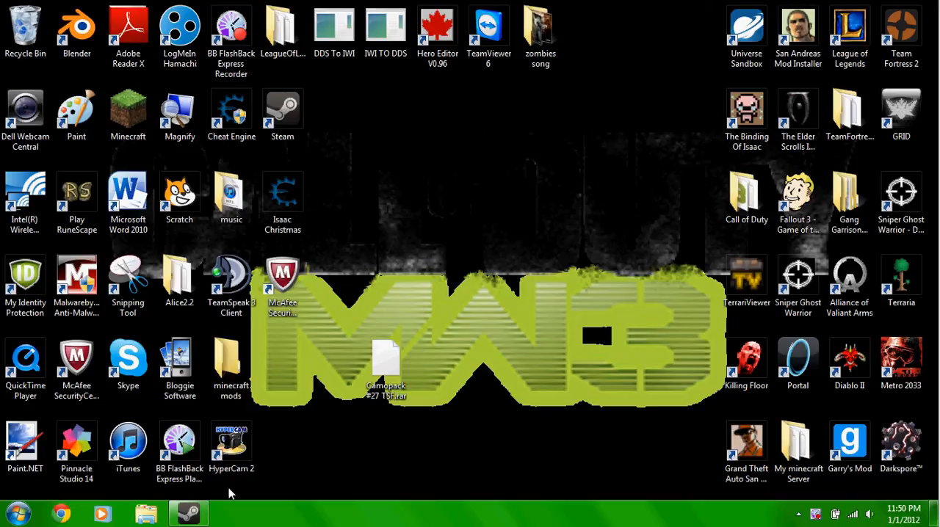
{"action": "left_click", "coordinate": [188, 513]}
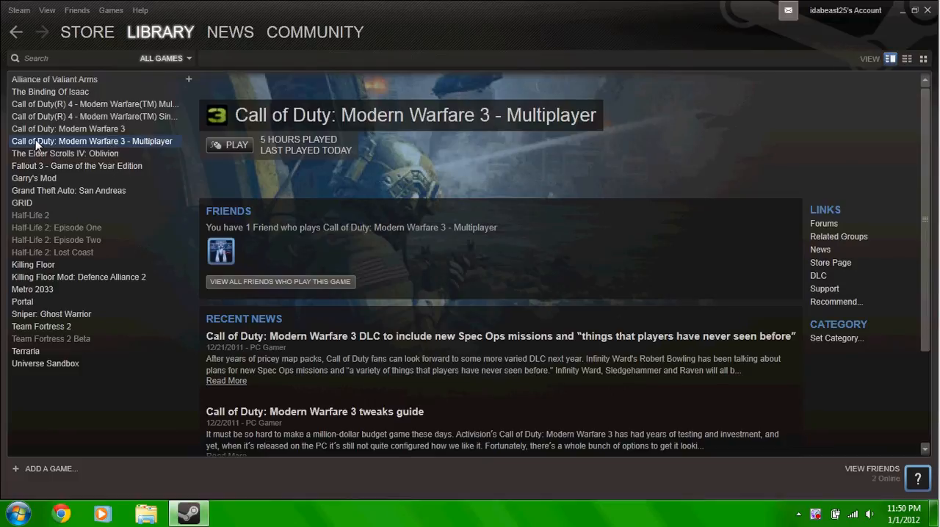
{"action": "mouse_move", "coordinate": [127, 142]}
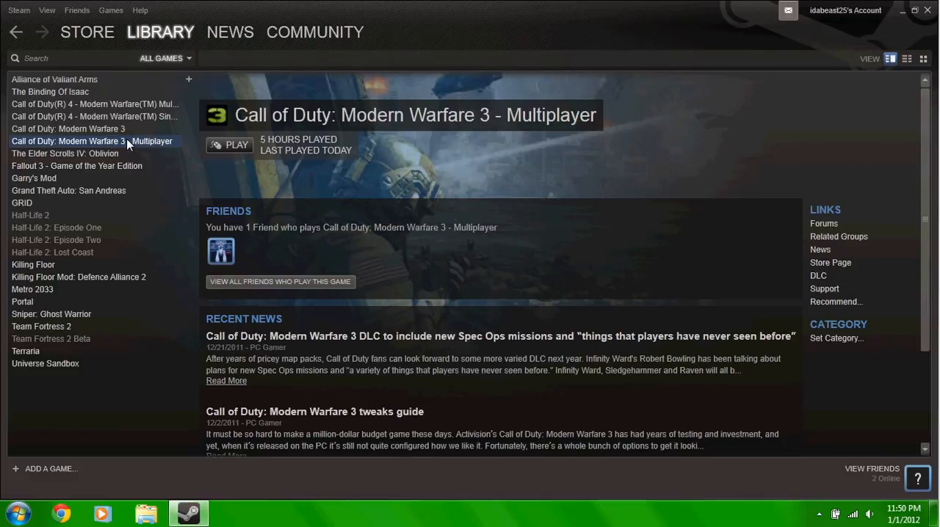
{"action": "right_click", "coordinate": [92, 141]}
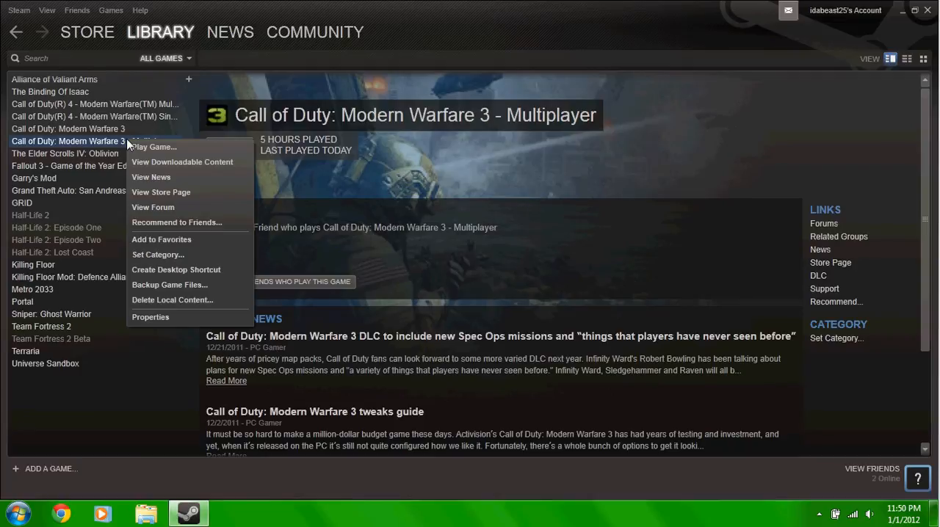
{"action": "mouse_move", "coordinate": [161, 180]}
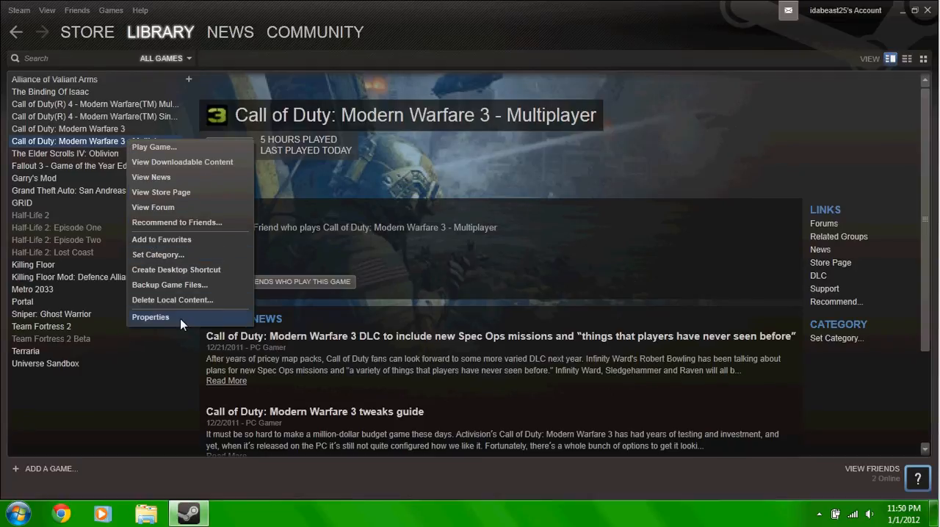
- Run Verify Integrity of Game Cache from the Multiplayer game's Local Files properties, then close it
{"action": "left_click", "coordinate": [150, 316]}
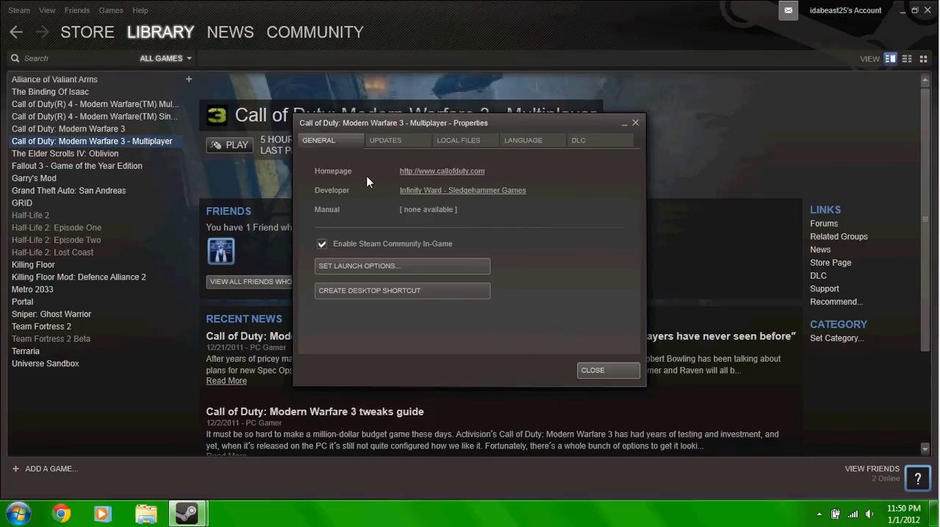
{"action": "left_click", "coordinate": [457, 141]}
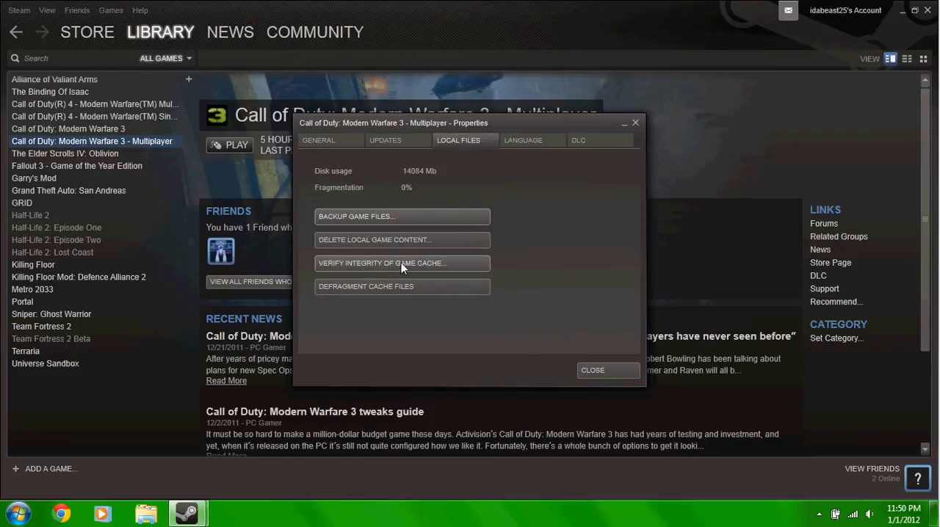
{"action": "left_click", "coordinate": [402, 263]}
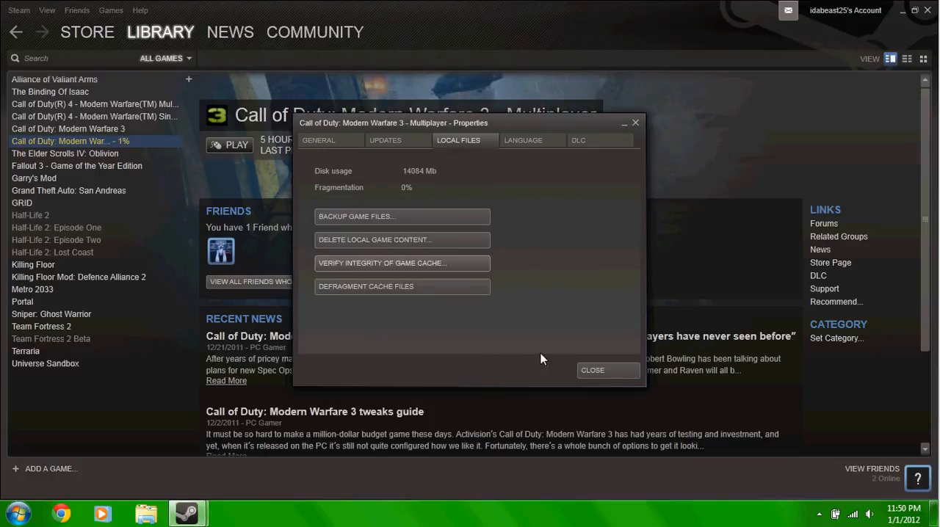
{"action": "left_click", "coordinate": [593, 370]}
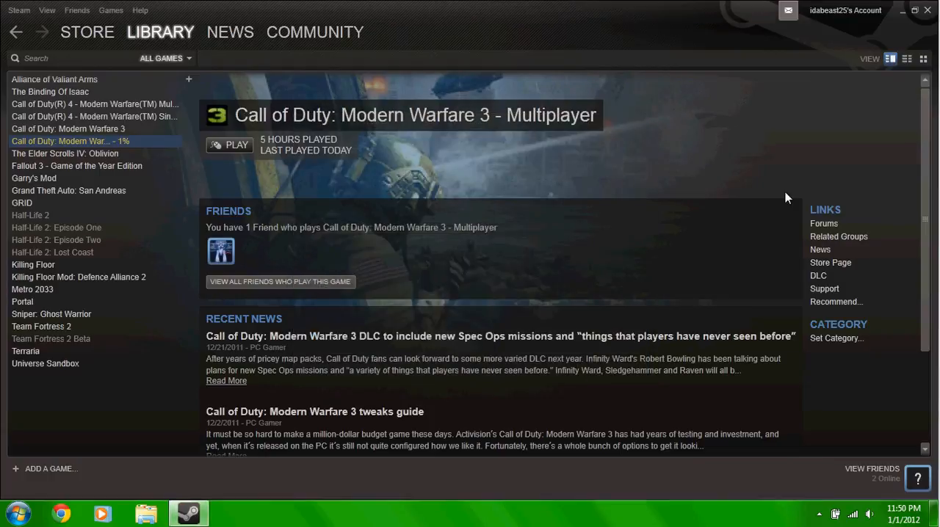
- Minimize Steam and expand the hidden system tray icons
{"action": "left_click", "coordinate": [902, 10]}
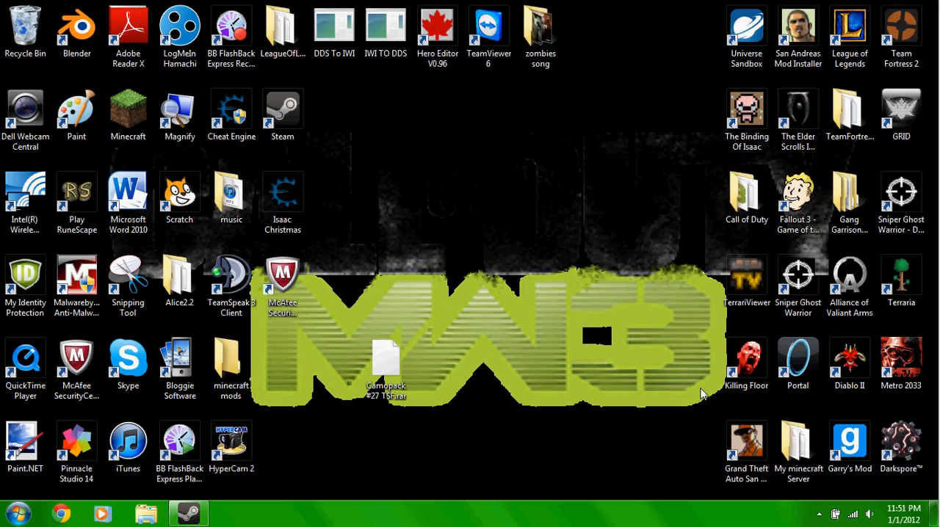
{"action": "left_click", "coordinate": [818, 514]}
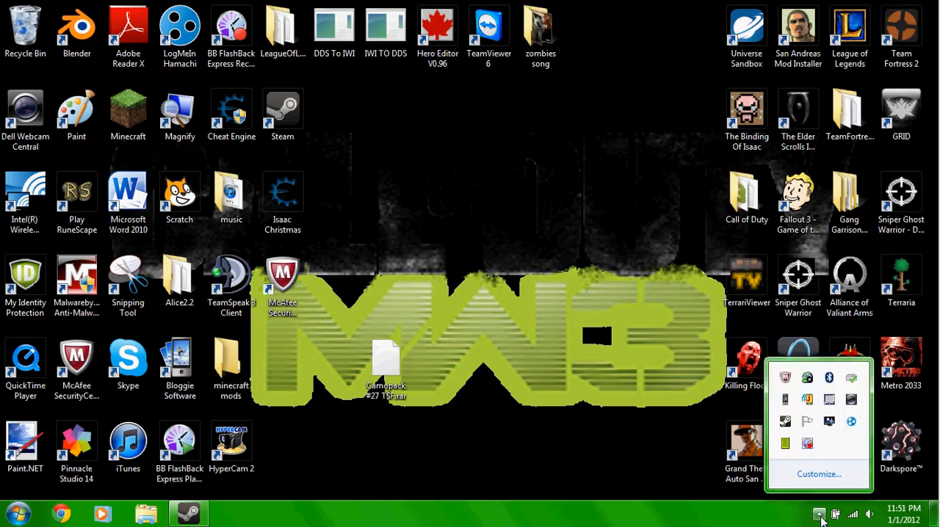